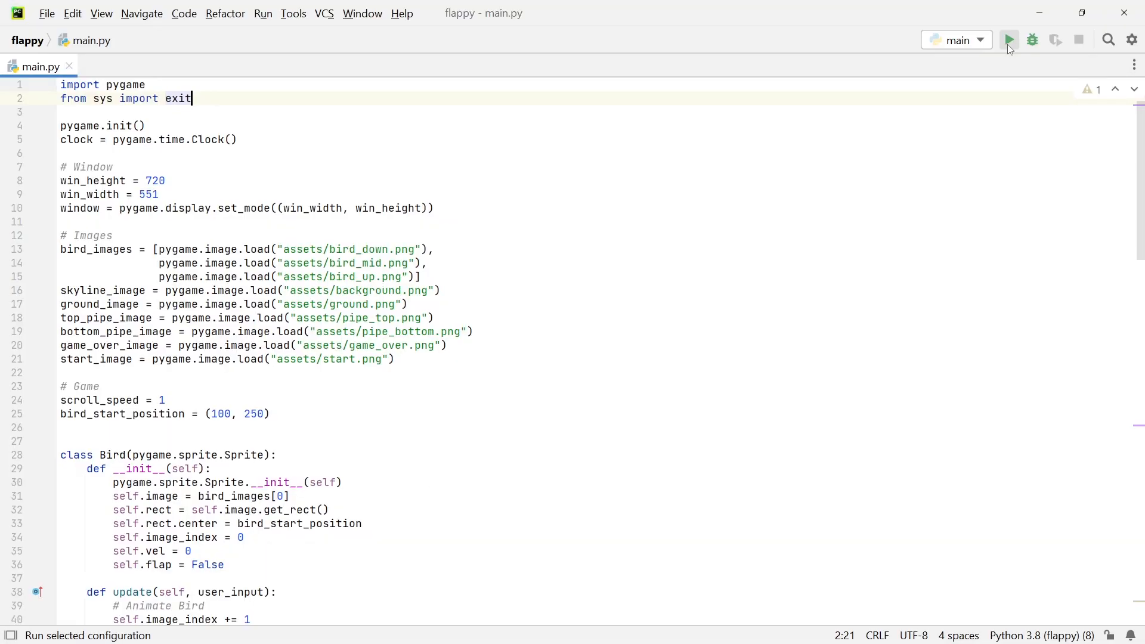
Test-run the game, close its window, and add 'import random' beneath the sys import
{"action": "left_click", "coordinate": [1008, 39]}
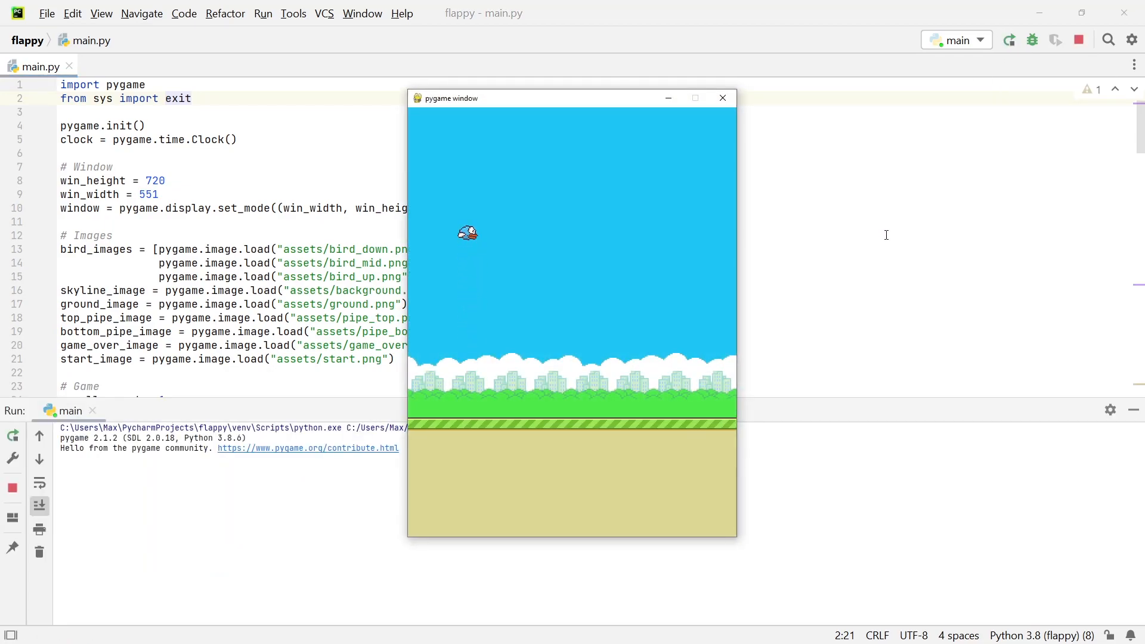
{"action": "left_click", "coordinate": [722, 98]}
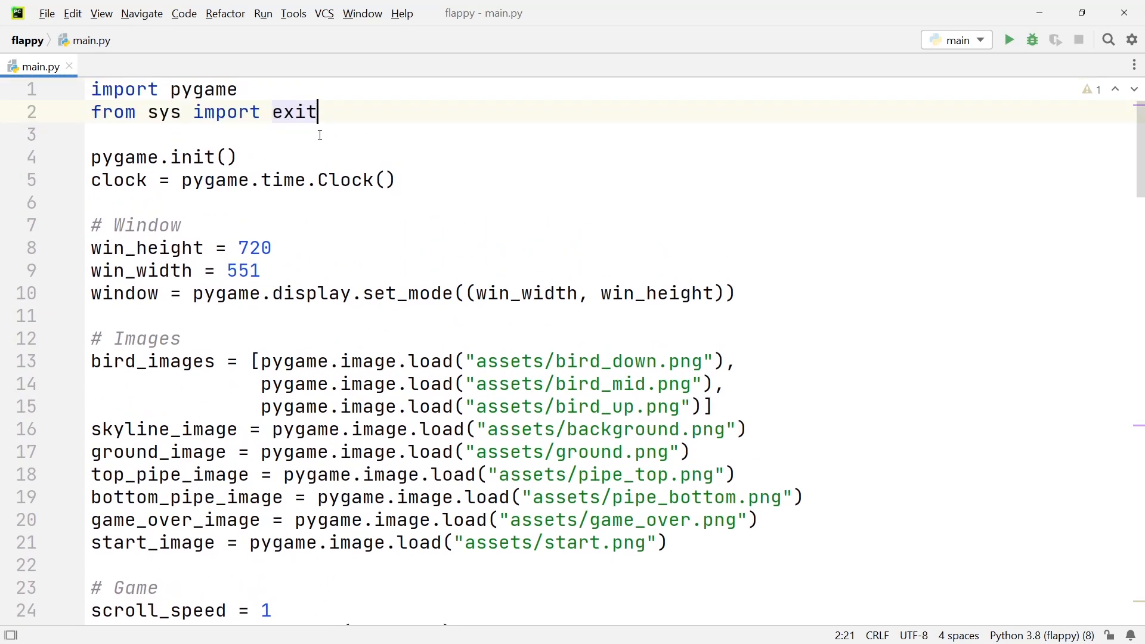
{"action": "type", "text": "import random"}
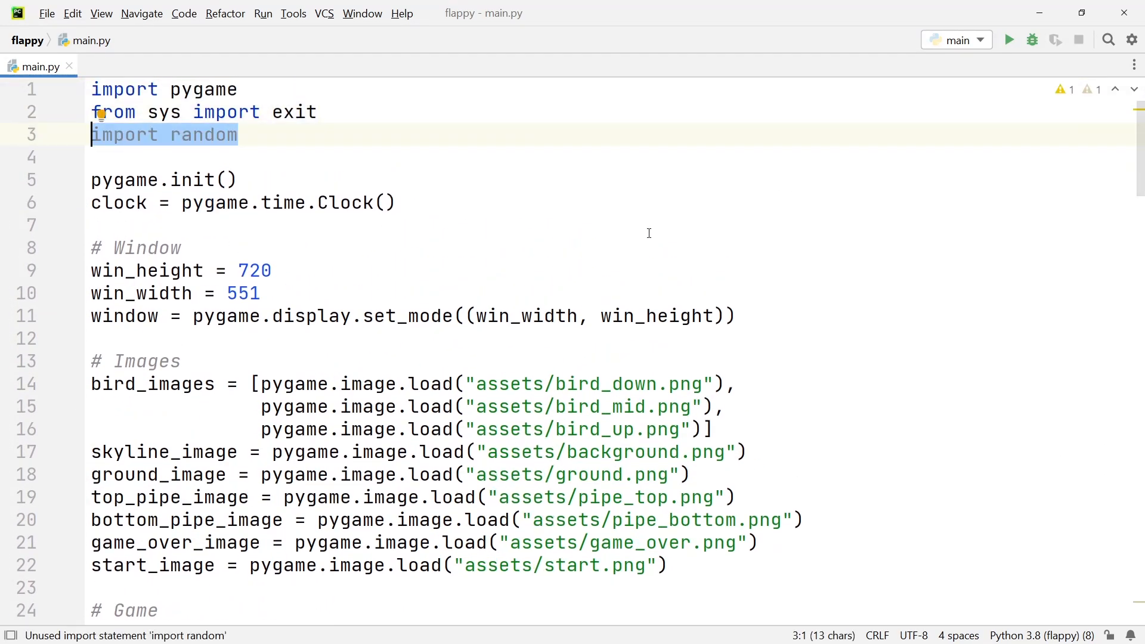
{"action": "mouse_move", "coordinate": [1045, 254]}
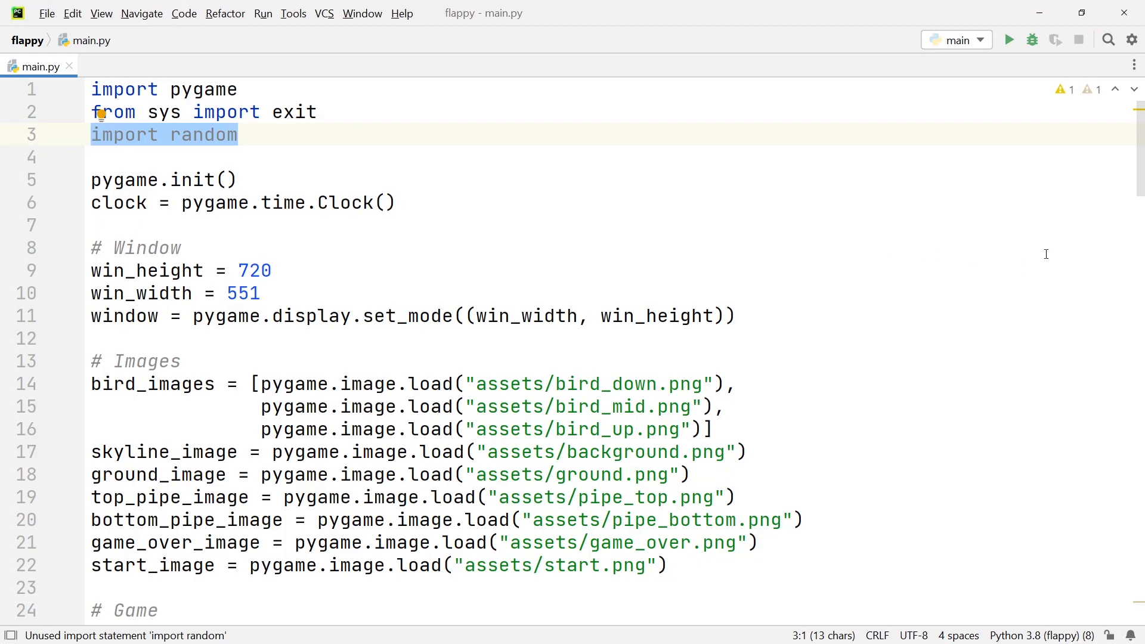
{"action": "scroll", "scroll_direction": "down", "scroll_amount": 3}
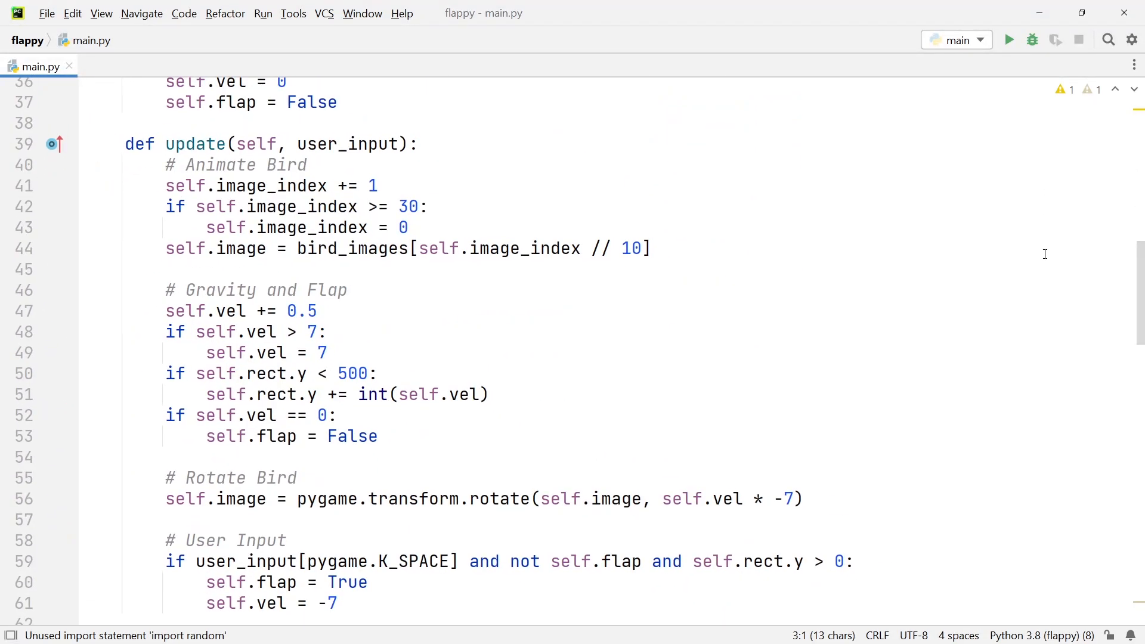
Declare class Pipe(pygame.sprite.Sprite) above Ground and begin its __init__(self, x, y, image)
{"action": "scroll", "scroll_direction": "down", "scroll_amount": 3}
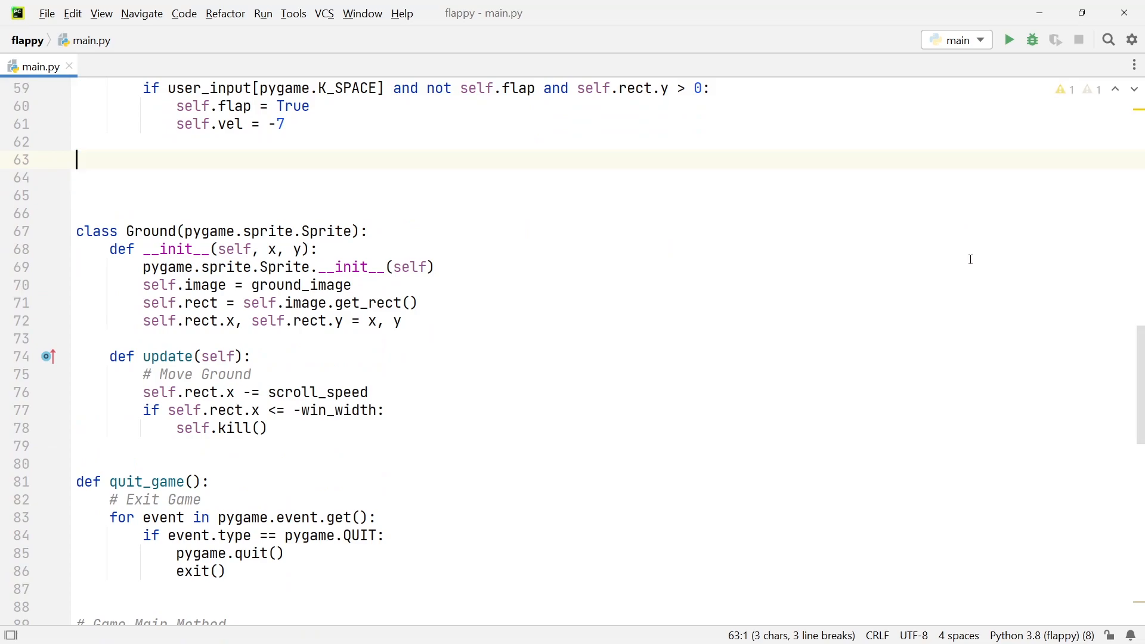
{"action": "type", "text": "class Pipe(pygame.sprite.Sprite):"}
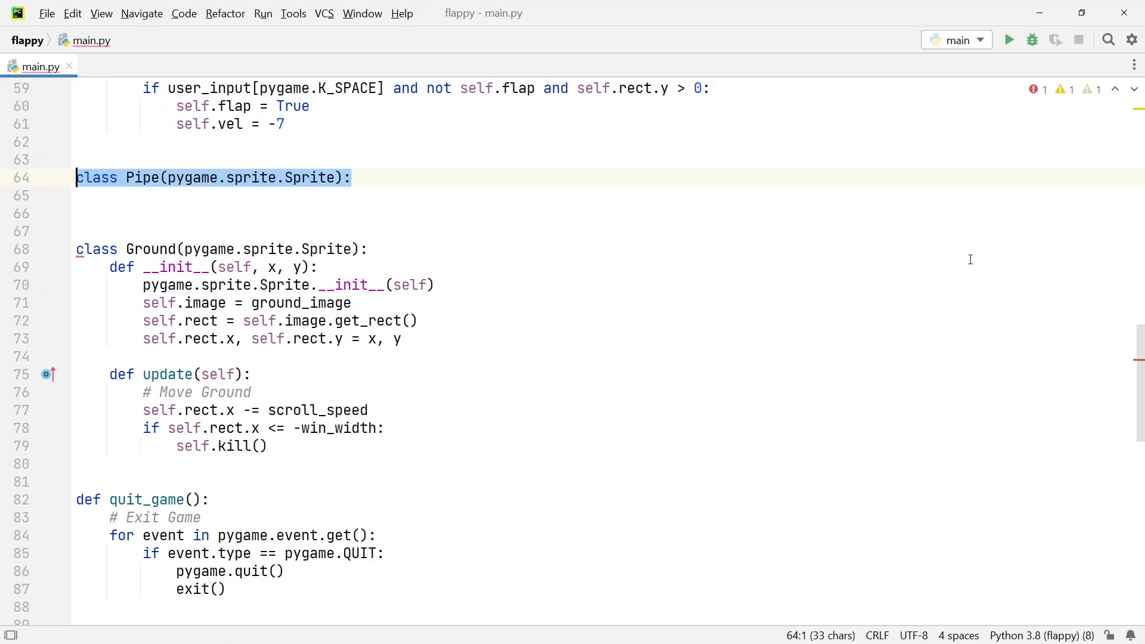
{"action": "left_click", "coordinate": [351, 178]}
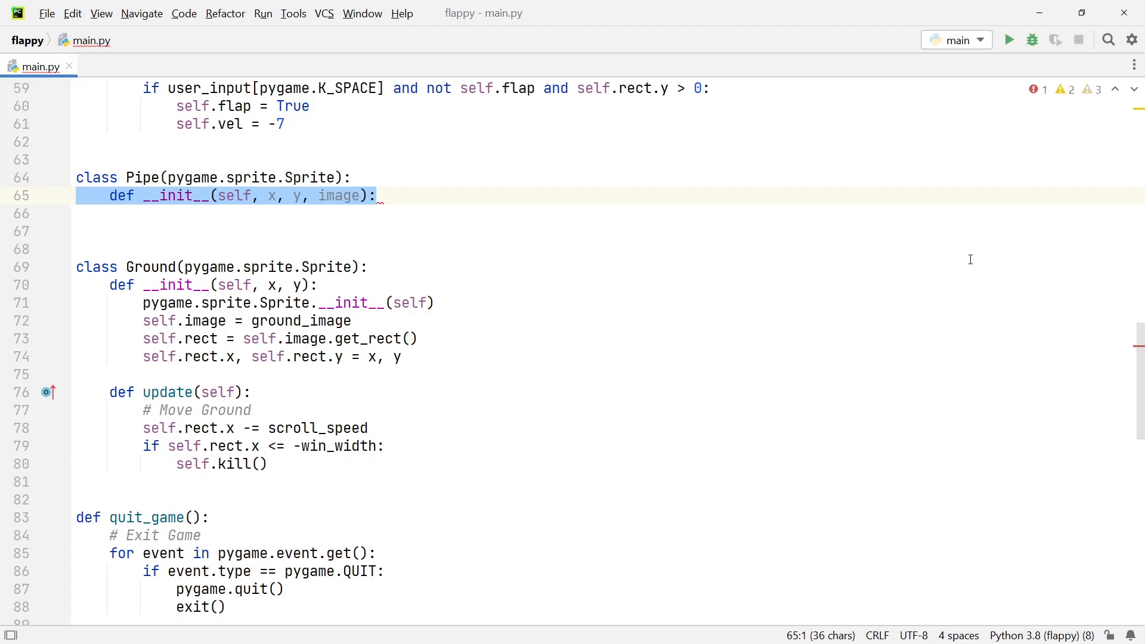
{"action": "left_click", "coordinate": [80, 212]}
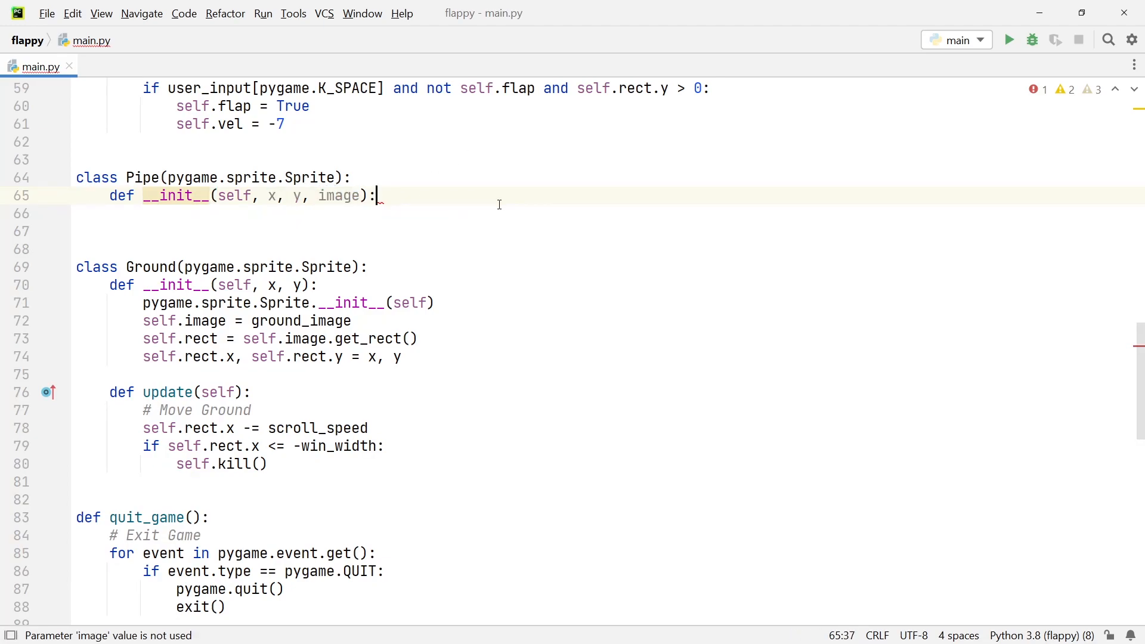
In the constructor call Sprite.__init__ and set self.image, self.rect and rect.x, rect.y from x, y
{"action": "type", "text": "pygame.sprite.Sprite.__init__(self)"}
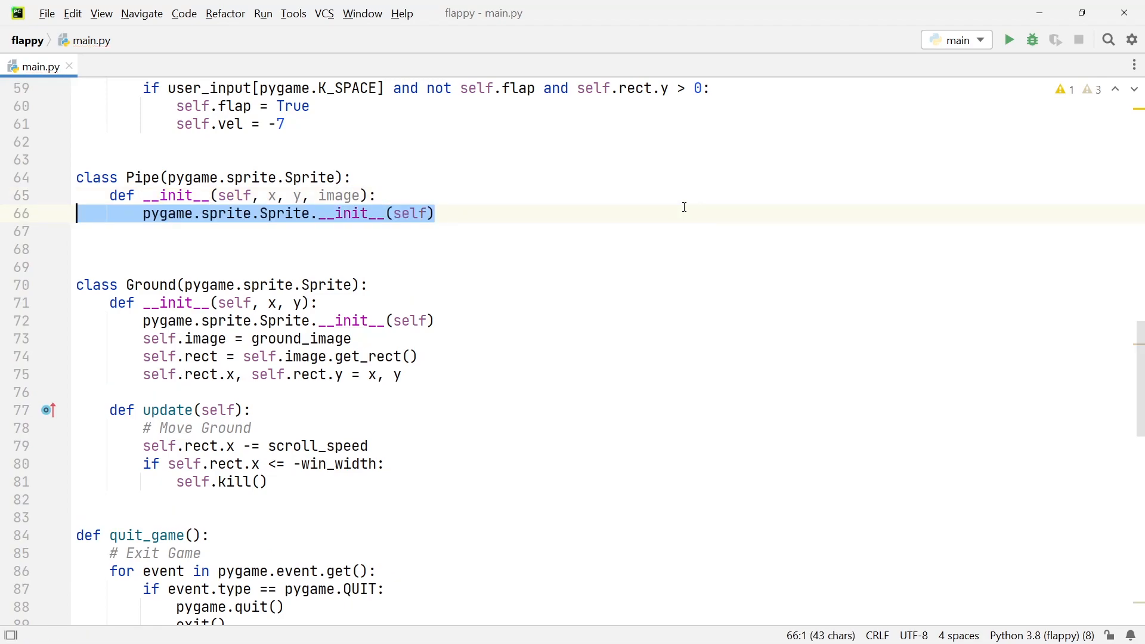
{"action": "type", "text": "self.image = image"}
{"action": "type", "text": "self.rect = self.image.get_rect("}
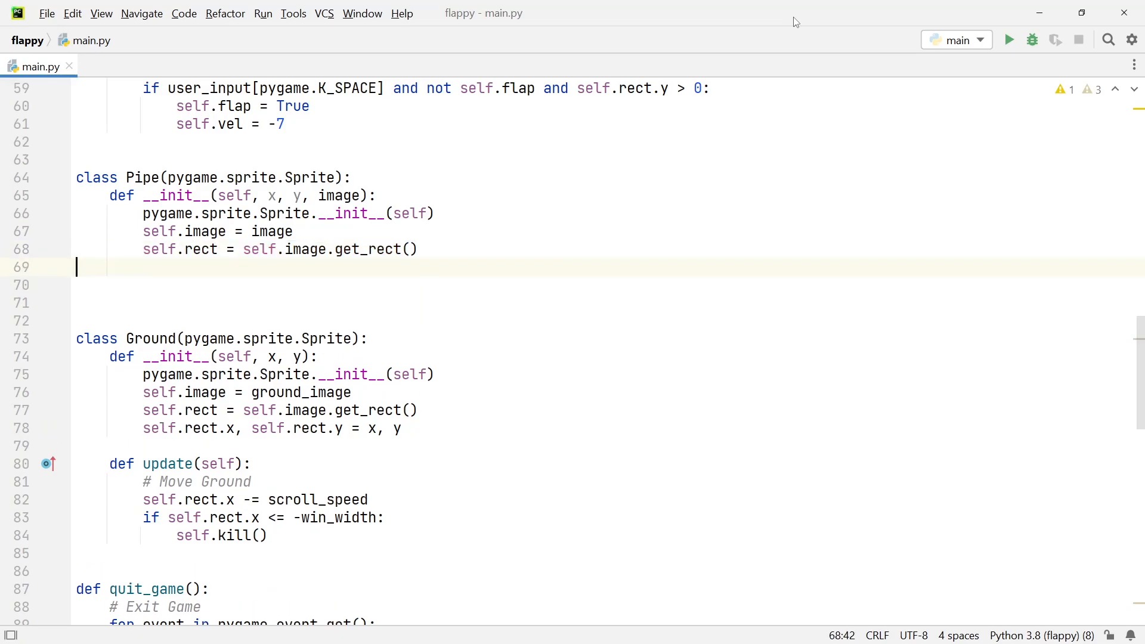
{"action": "type", "text": "self.rect.x, self.rect.y = x, y"}
{"action": "left_click", "coordinate": [610, 302]}
{"action": "type", "text": "def update(self):"}
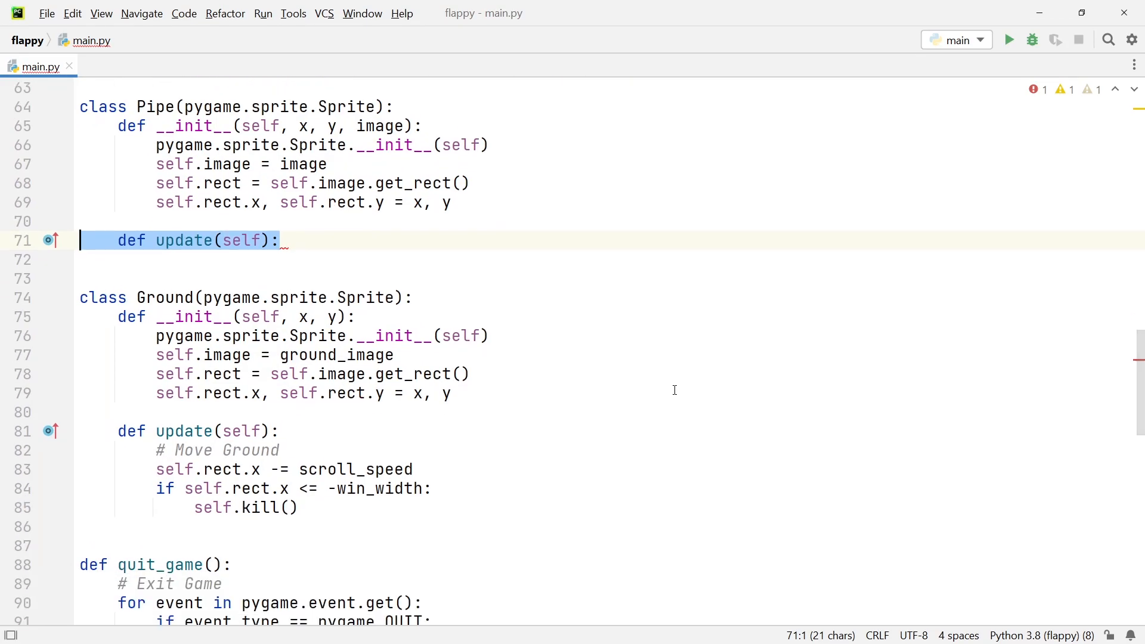
{"action": "mouse_move", "coordinate": [1089, 401]}
{"action": "type", "text": "self.rect.x -= scroll_speed"}
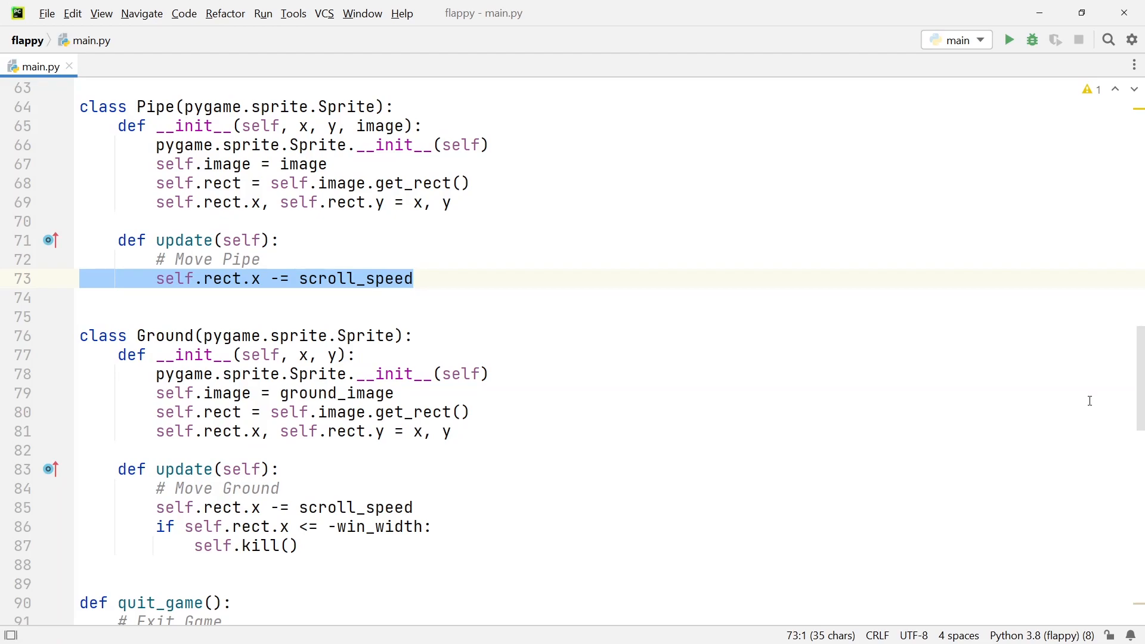
Give Pipe an update method moving rect.x by -scroll_speed and killing it when x <= -win_width
{"action": "type", "text": "if self.rect.x <= -win_width:"}
{"action": "type", "text": "self.kill()"}
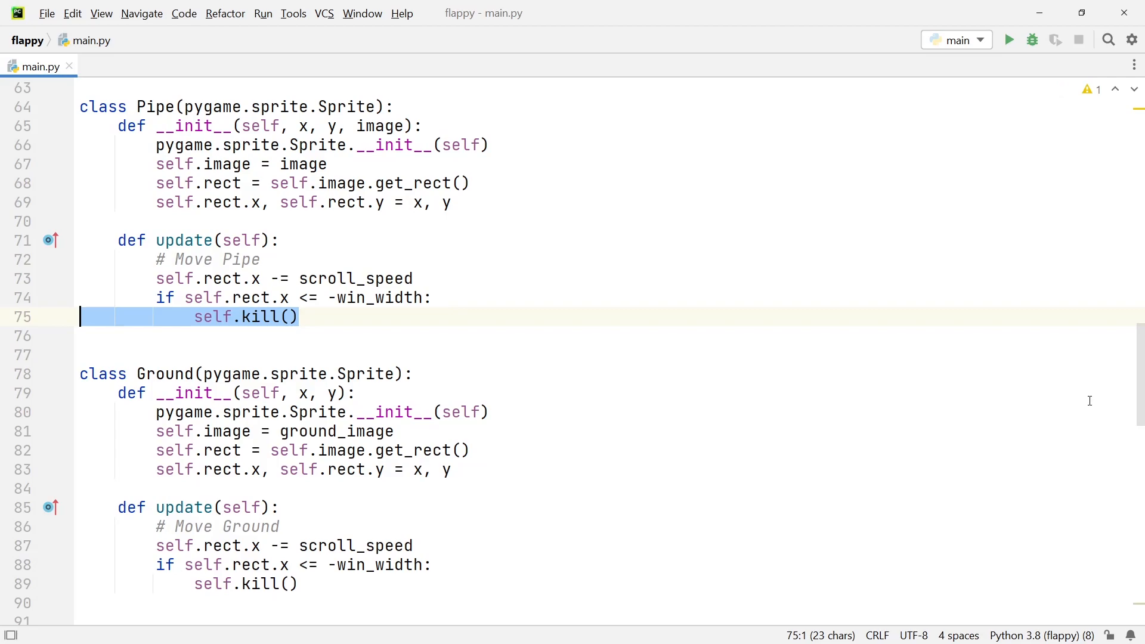
{"action": "scroll", "scroll_direction": "down", "scroll_amount": 3}
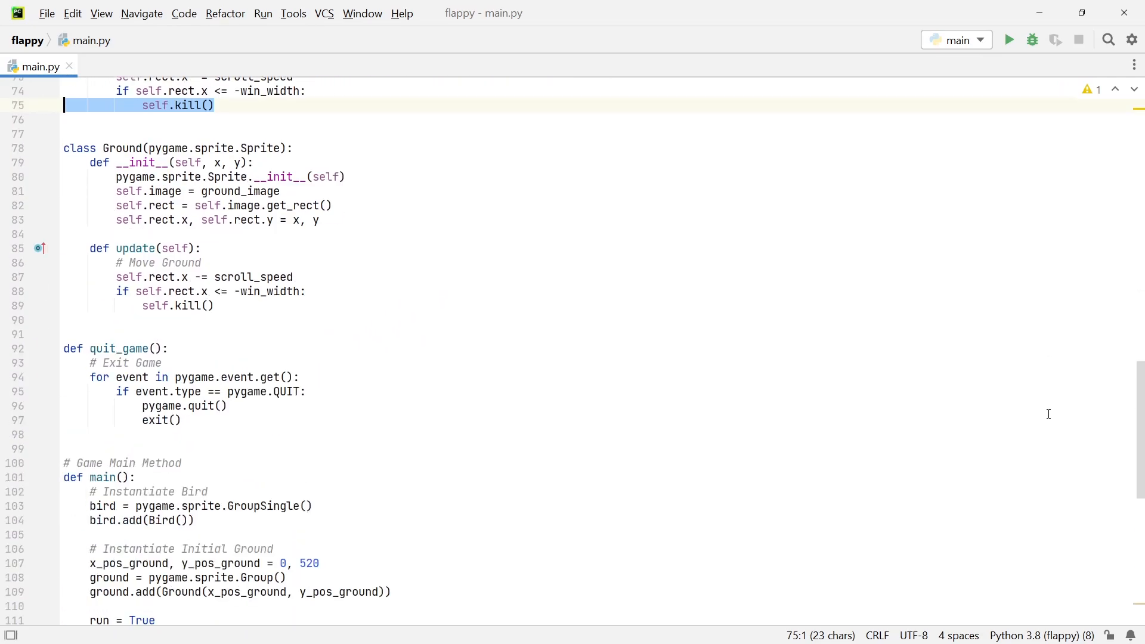
Add a '# Setup Pipes' section in main() with pipe_timer = 0 and pipes = pygame.sprite.Group()
{"action": "scroll", "scroll_direction": "down", "scroll_amount": 3}
{"action": "type", "text": "pipe_timer = 0"}
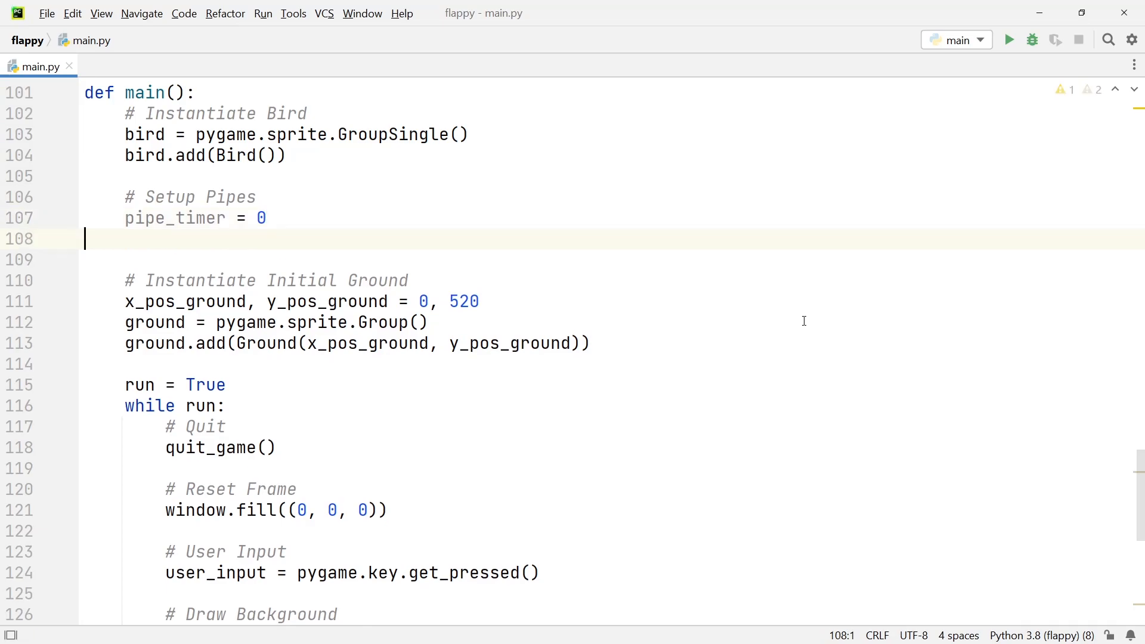
{"action": "type", "text": "pipes = pygame.sprite.Group()"}
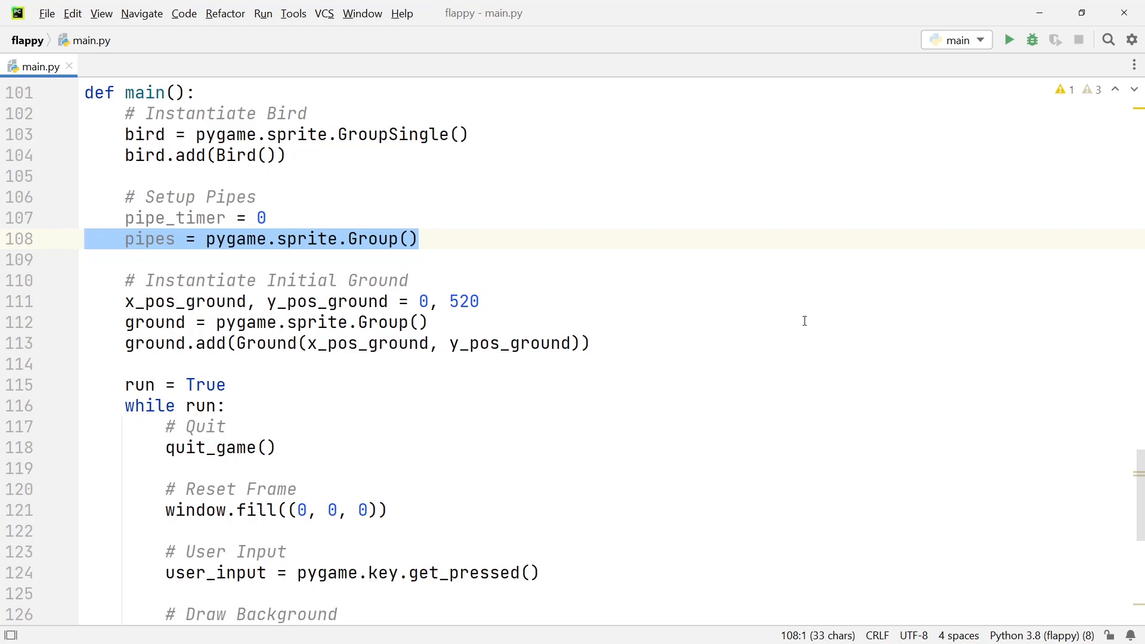
{"action": "scroll", "scroll_direction": "down", "scroll_amount": 3}
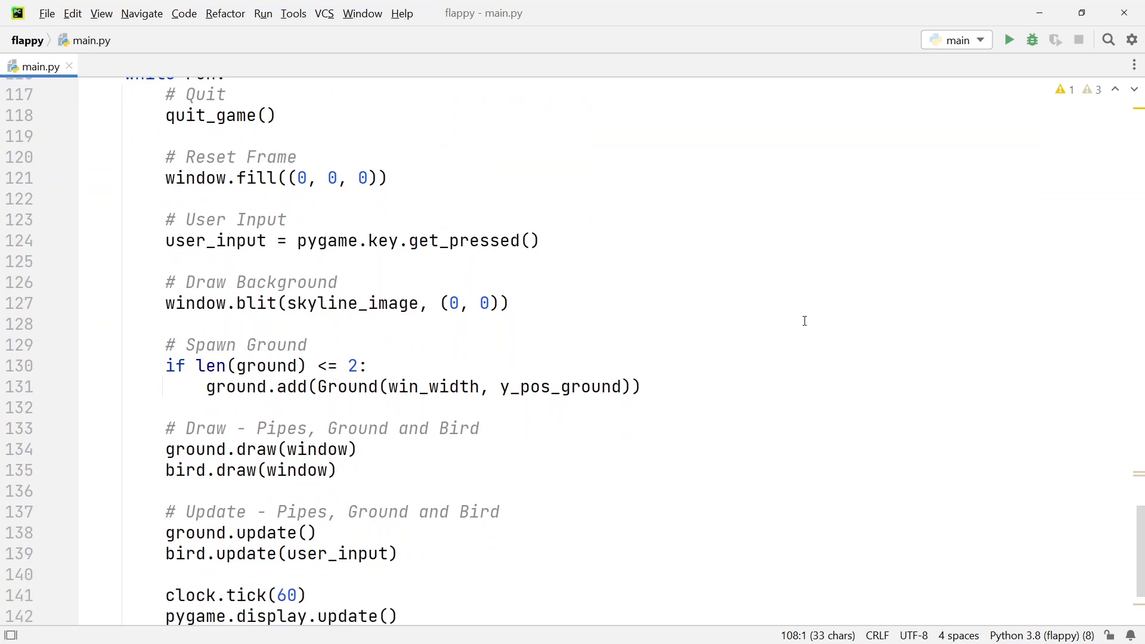
Add pipes.draw(window) under '# Draw' and pipes.update() under '# Update' in the game loop
{"action": "scroll", "scroll_direction": "down", "scroll_amount": 3}
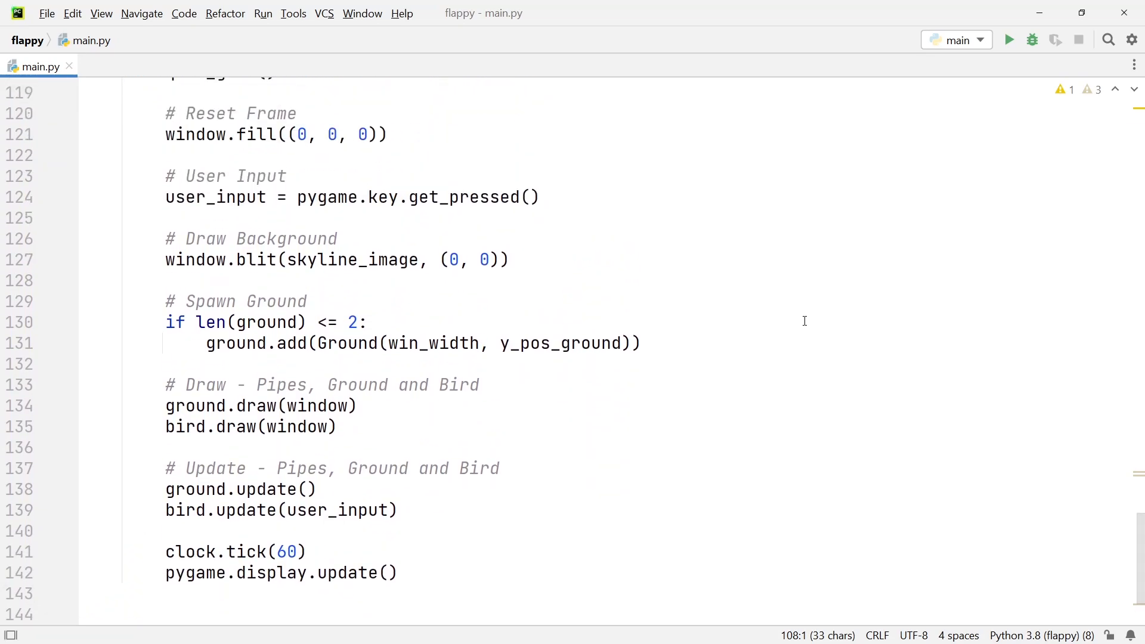
{"action": "left_click", "coordinate": [480, 384]}
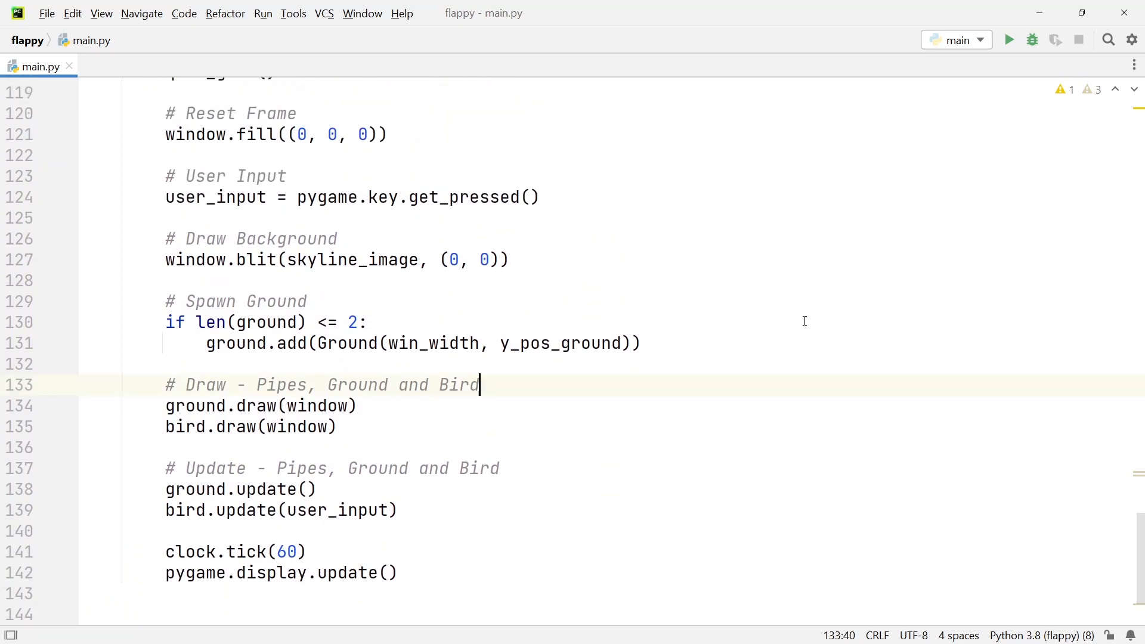
{"action": "type", "text": "pipes.draw(window)"}
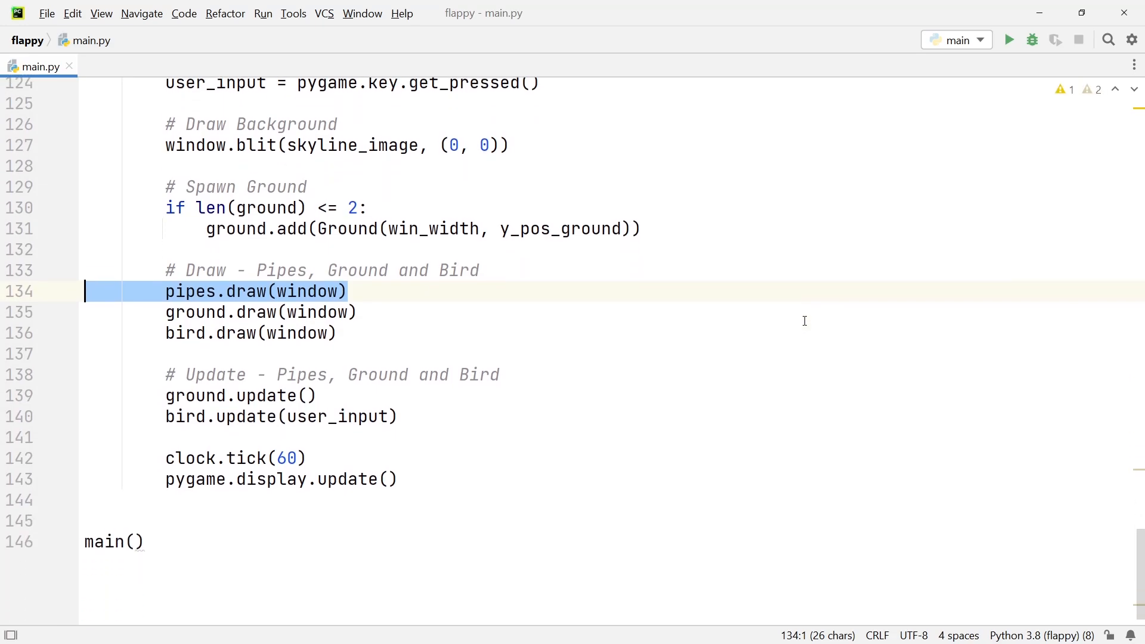
{"action": "scroll", "scroll_direction": "up", "scroll_amount": 3}
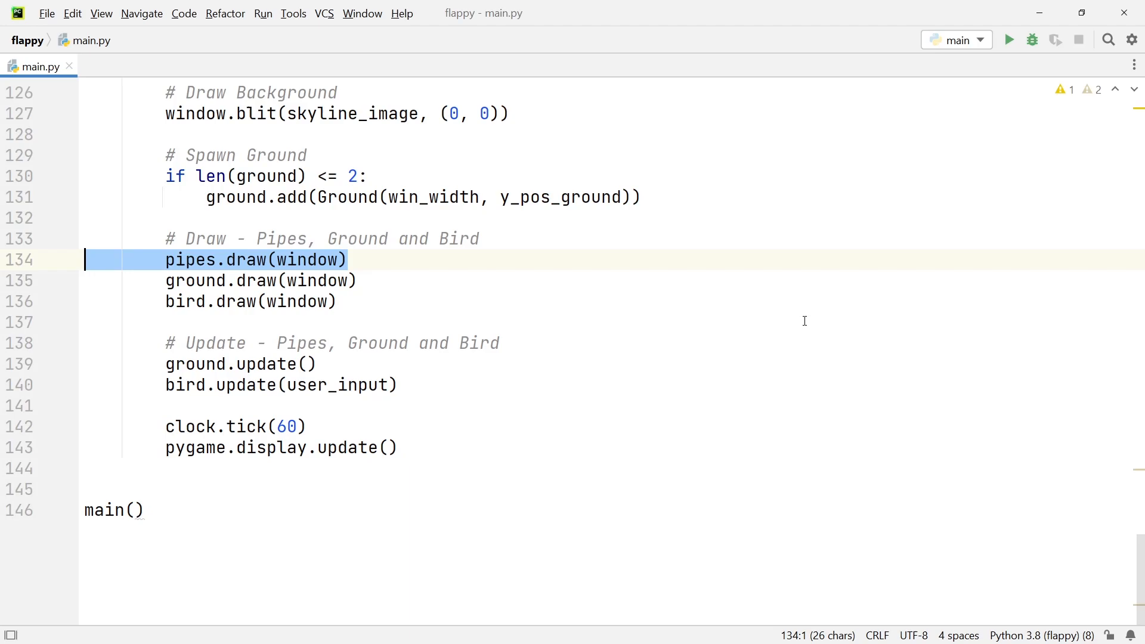
{"action": "key", "text": "enter"}
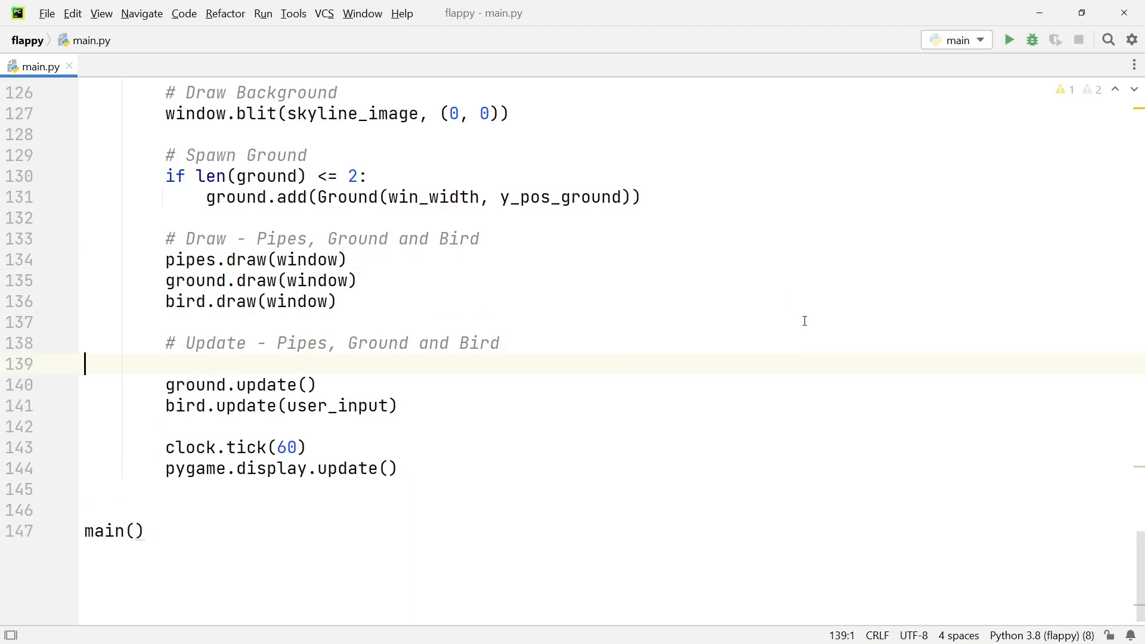
{"action": "type", "text": "pipes.update()"}
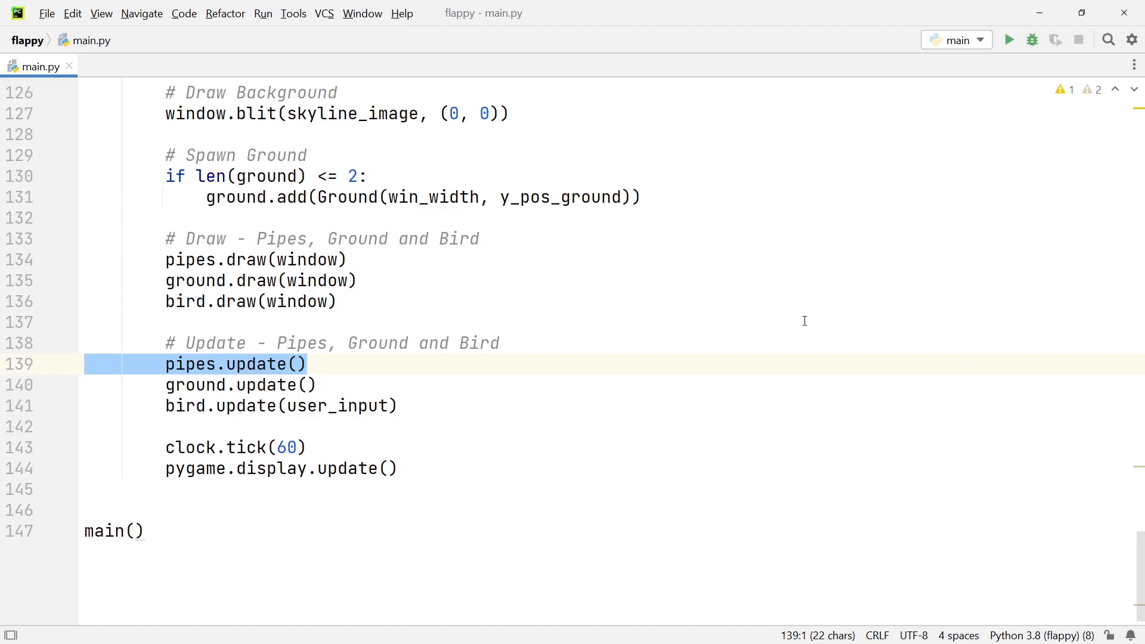
{"action": "mouse_move", "coordinate": [1103, 456]}
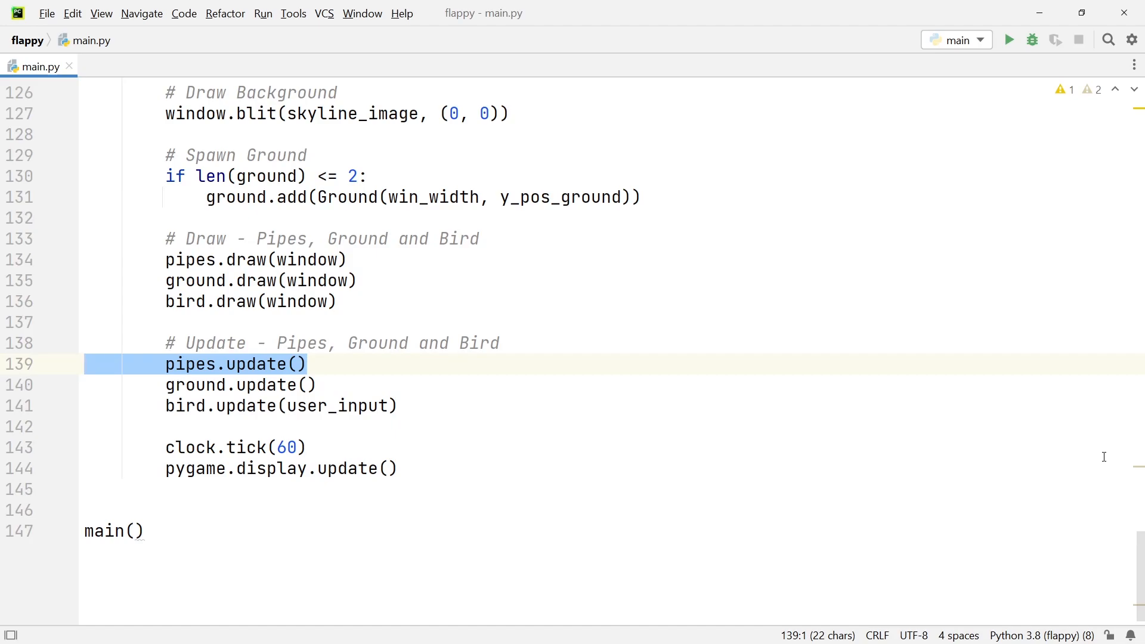
{"action": "left_click", "coordinate": [84, 426]}
{"action": "type", "text": "# Spawn Pipes"}
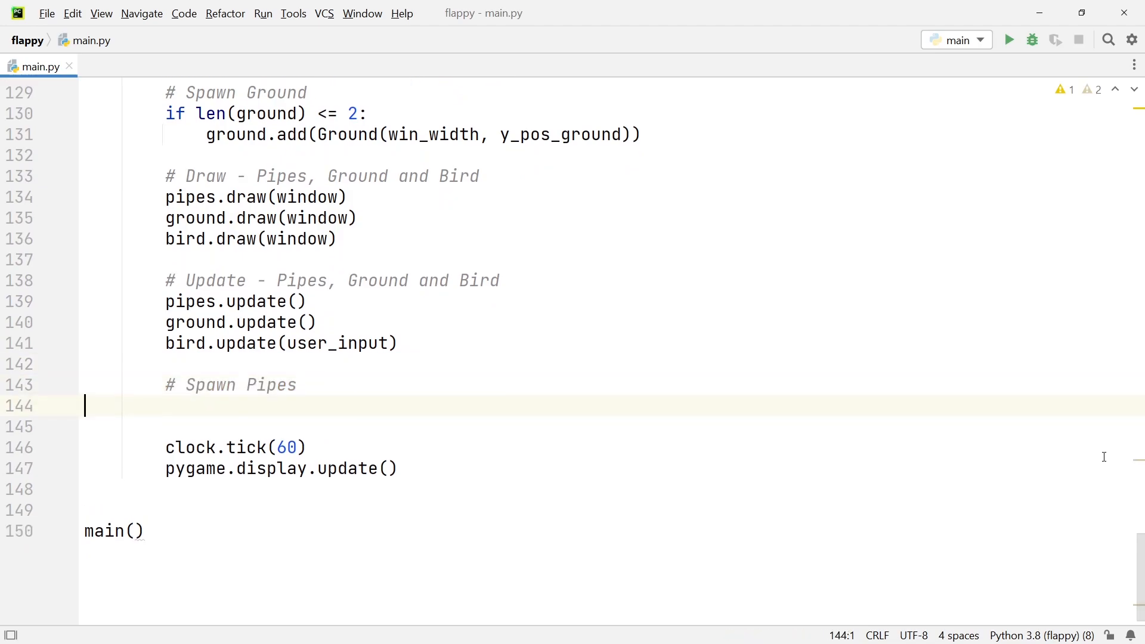
Start the '# Spawn Pipes' block: if pipe_timer <= 0 with x_top, x_bottom = 550, 550
{"action": "type", "text": "if pipe_timer <= 0:"}
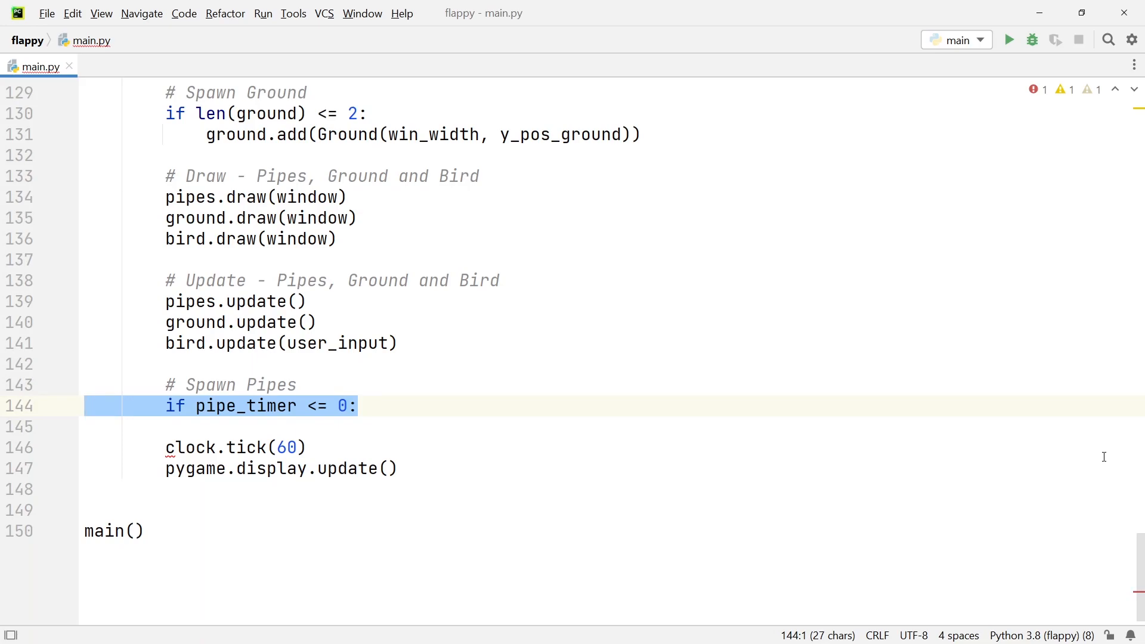
{"action": "scroll", "scroll_direction": "up", "scroll_amount": 3}
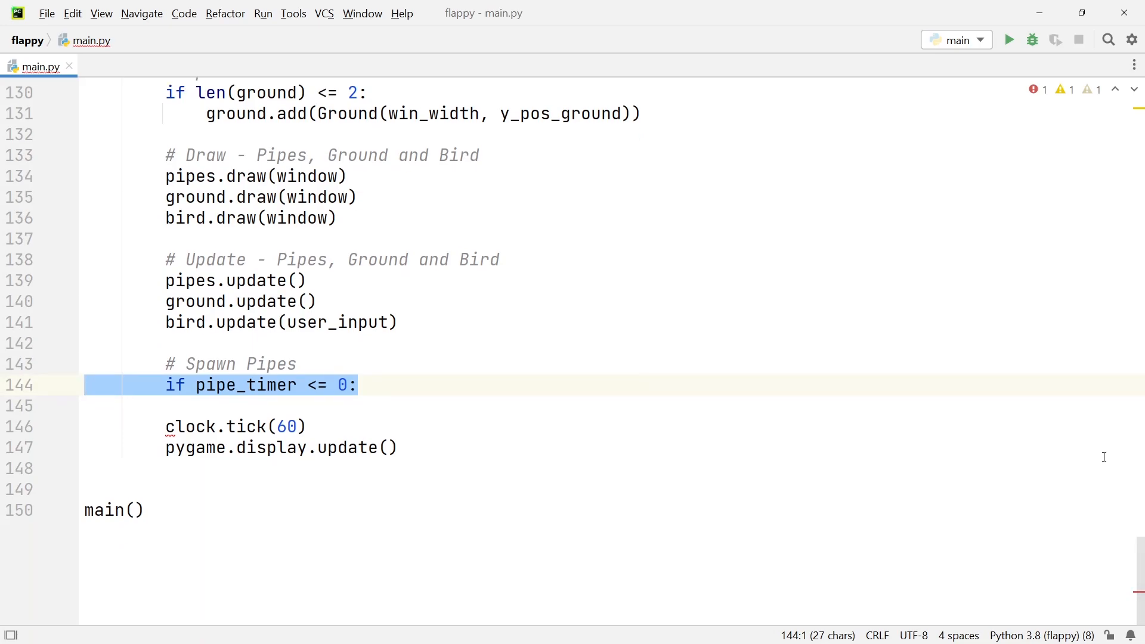
{"action": "left_click", "coordinate": [358, 384]}
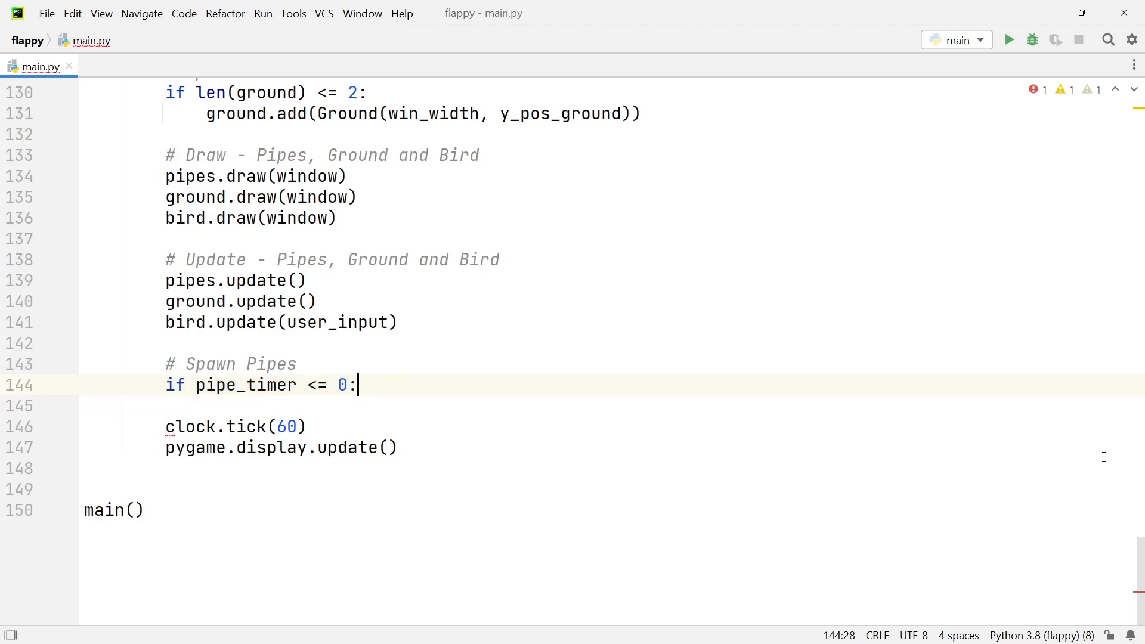
{"action": "type", "text": "x_top, x_bottom = 550, 550"}
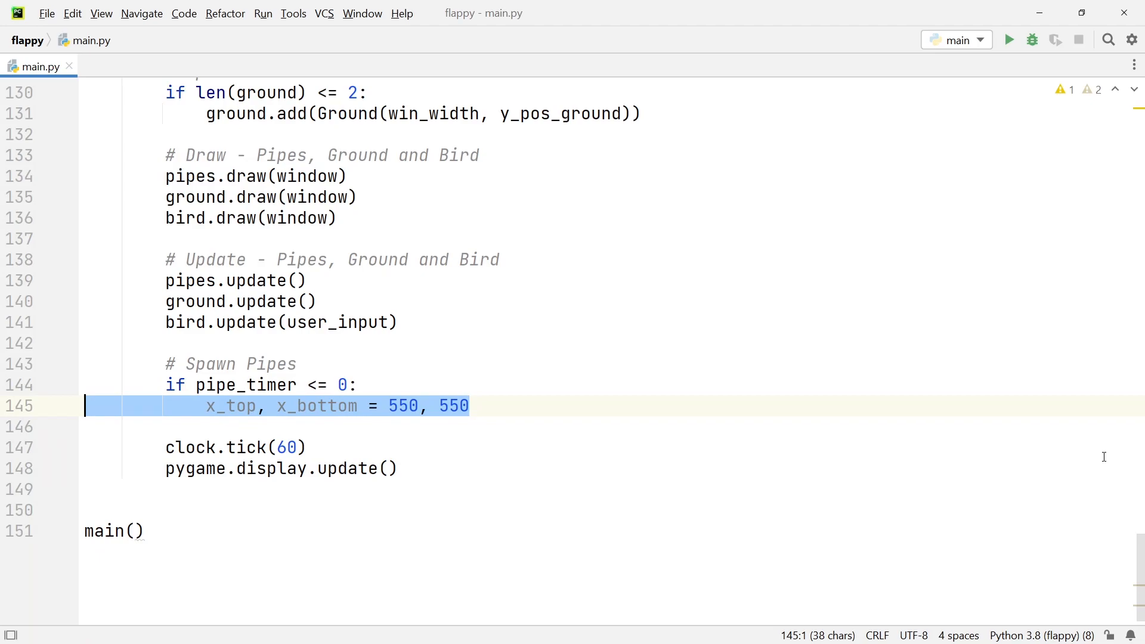
Compute random y_top and y_bottom = y_top + randint(90, 130) + pipe height, add both Pipes, reset and decrement pipe_timer
{"action": "left_click", "coordinate": [470, 406]}
{"action": "type", "text": "y_top = random.randint(-600, -480"}
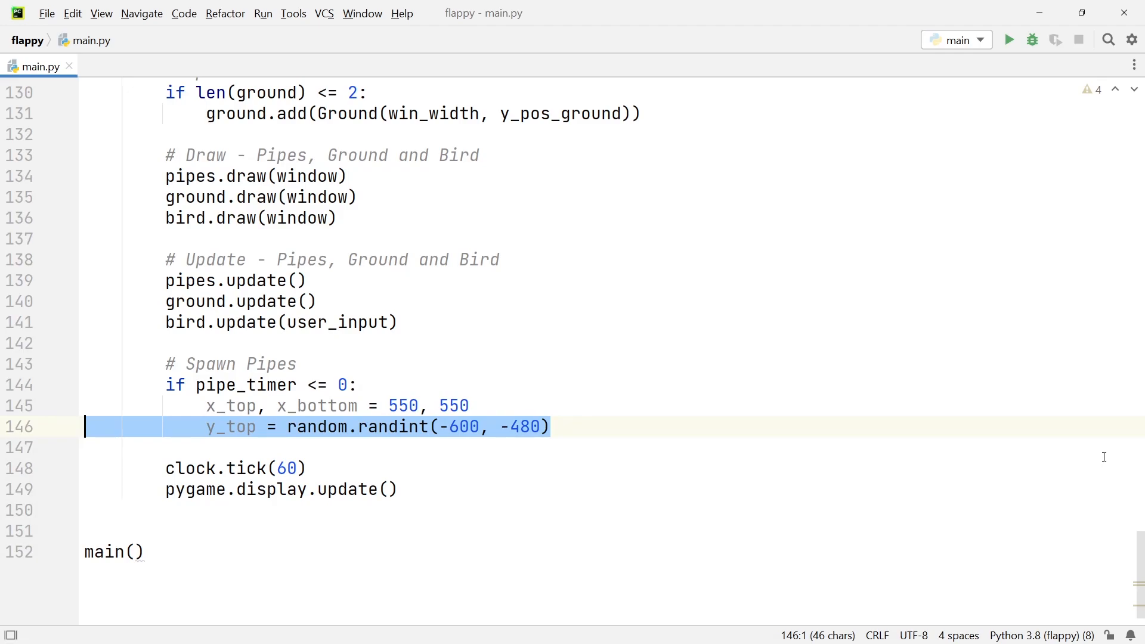
{"action": "type", "text": "y_bottom = y_top + random.randint(90, 130) + bottom_pipe_image.get_height()"}
{"action": "type", "text": "pipe_timer -= 1"}
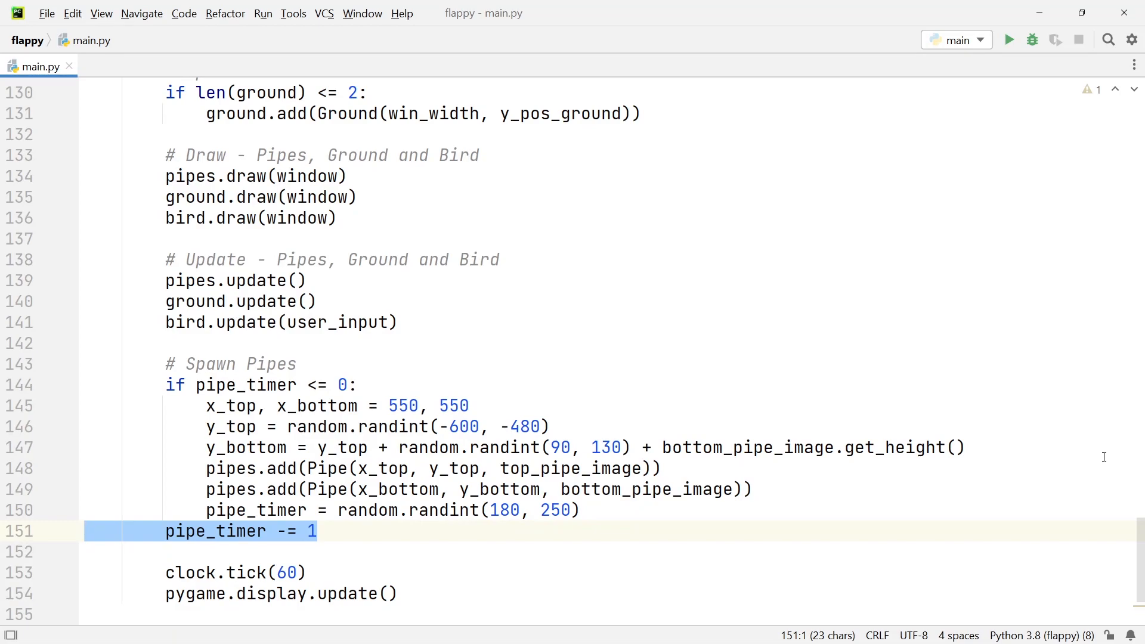
{"action": "mouse_move", "coordinate": [1051, 435]}
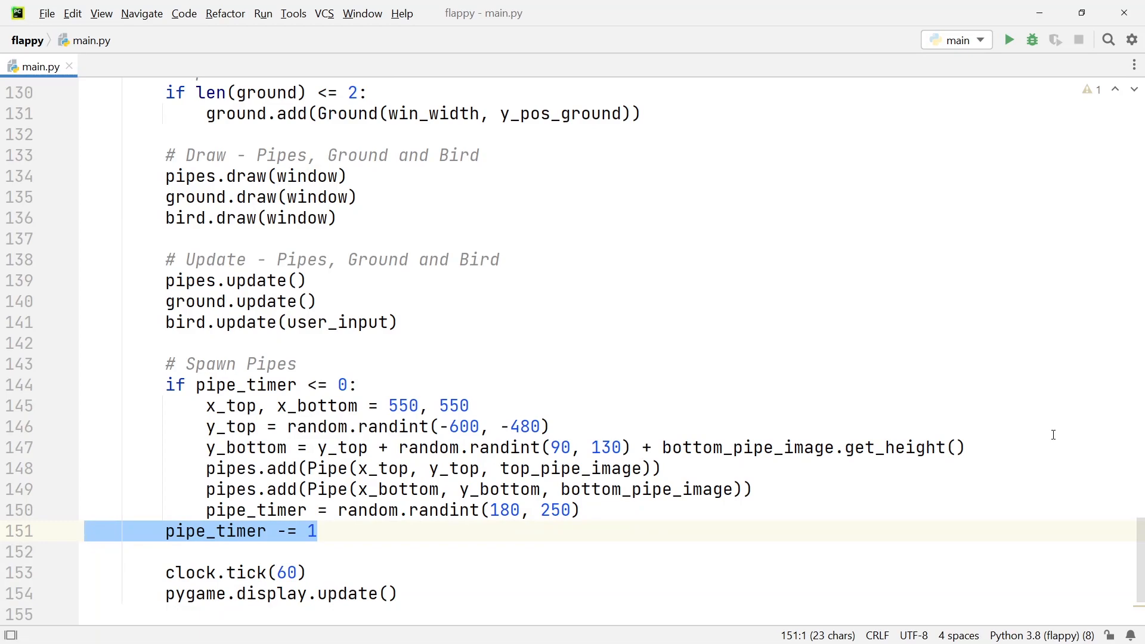
{"action": "mouse_move", "coordinate": [1011, 40]}
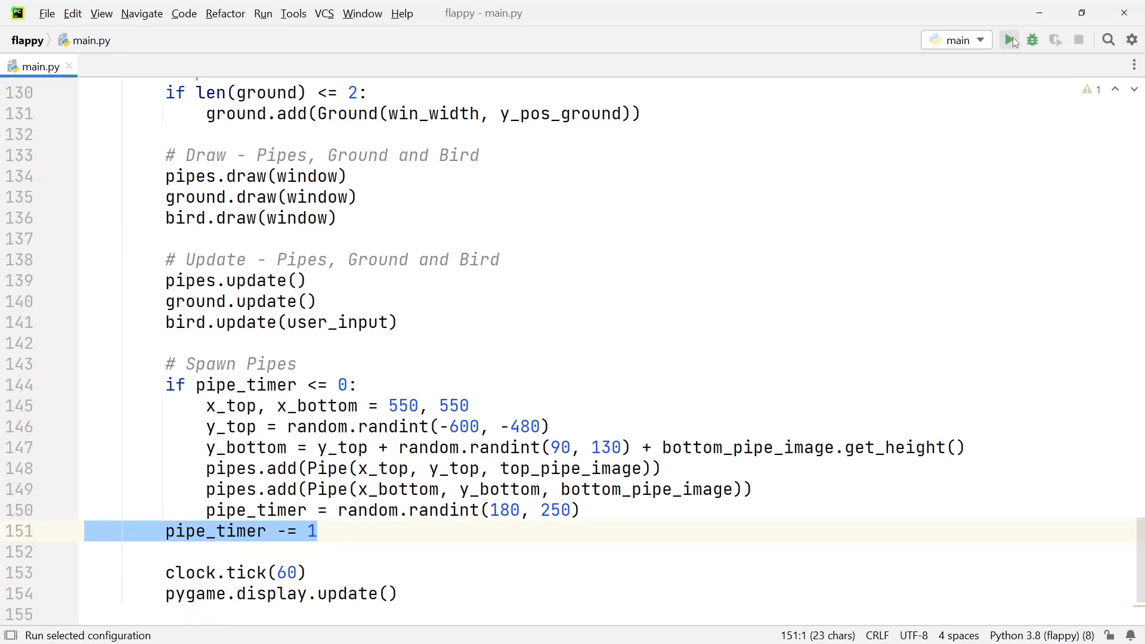
Run the game to see pipe pairs scrolling toward the bird, then close the game window
{"action": "left_click", "coordinate": [1012, 40]}
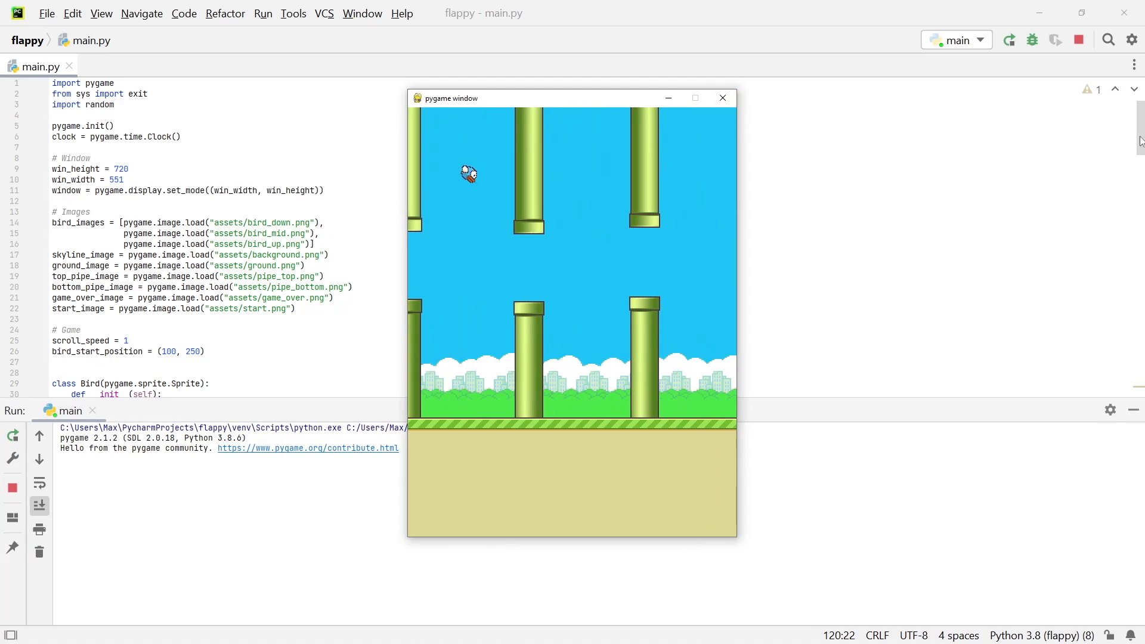
{"action": "left_click", "coordinate": [722, 98]}
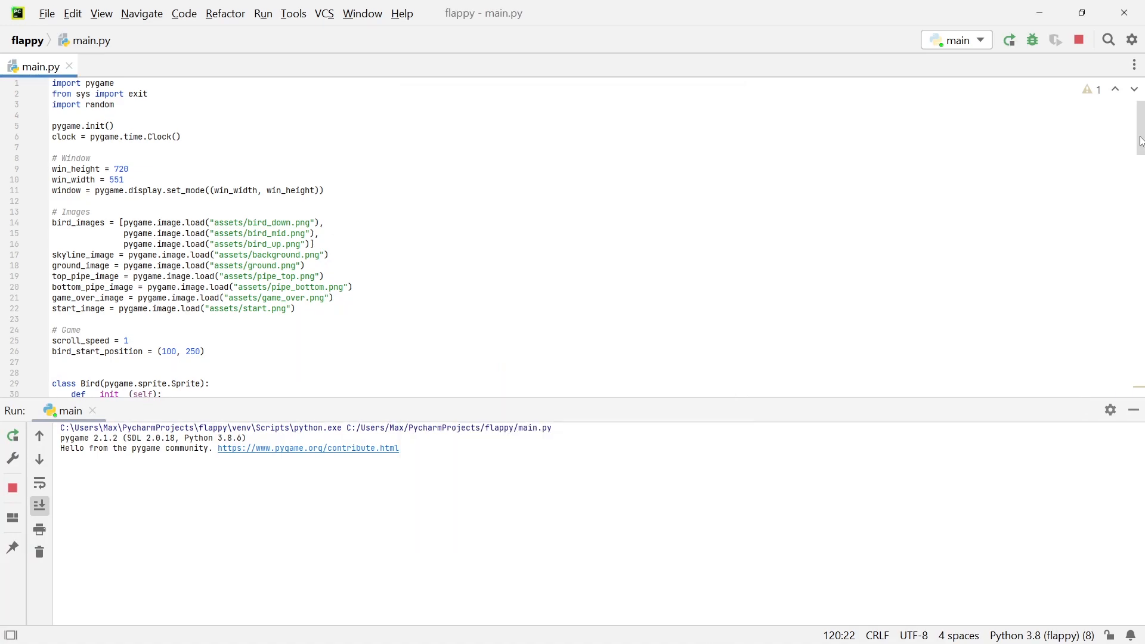
{"action": "scroll", "scroll_direction": "down", "scroll_amount": 3}
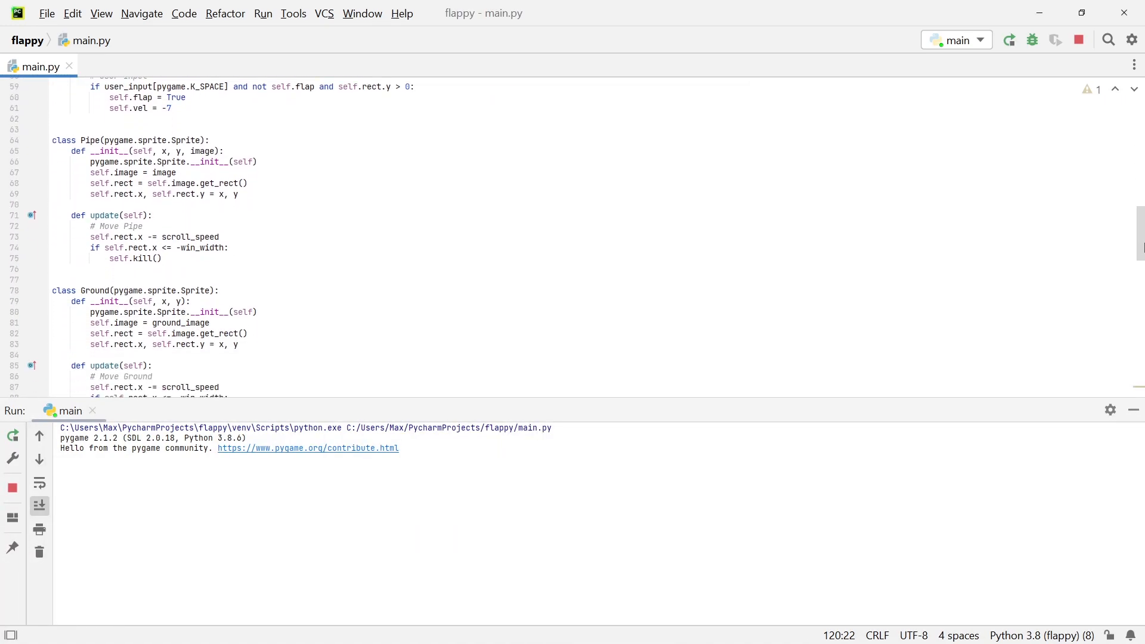